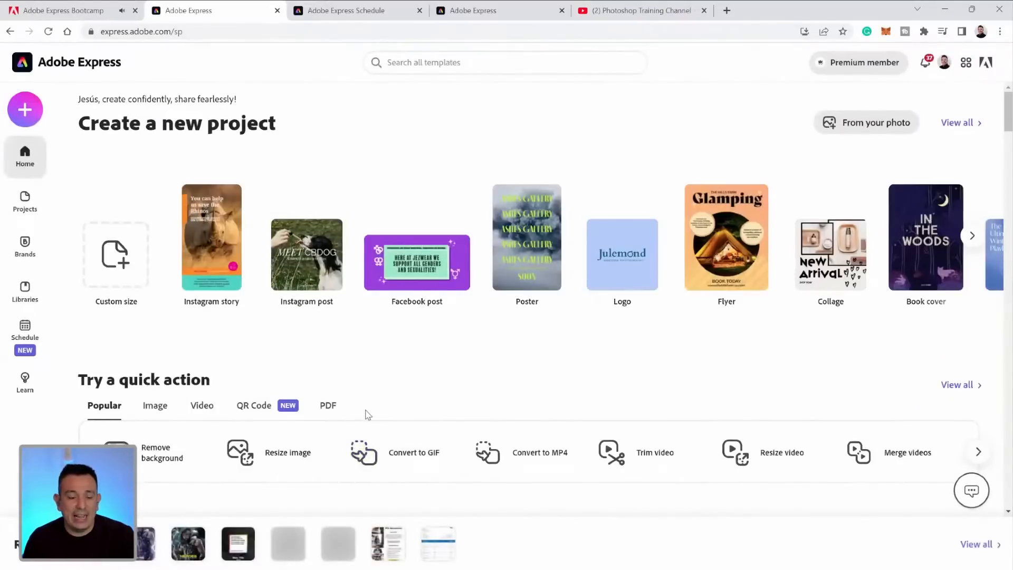
Choose Convert to GIF from the full list of quick actions on the home page.
scroll(down, 3)
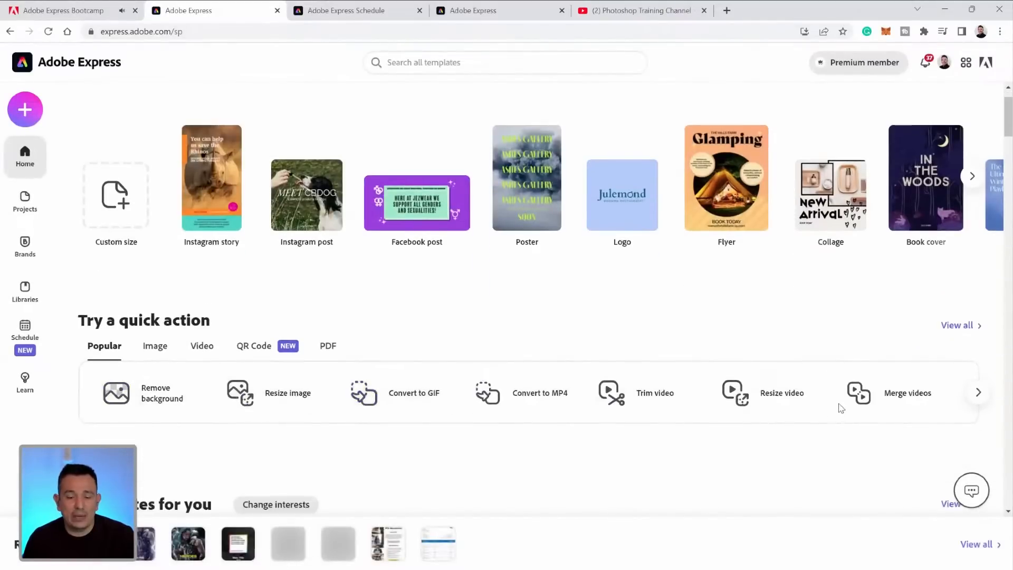
click(957, 325)
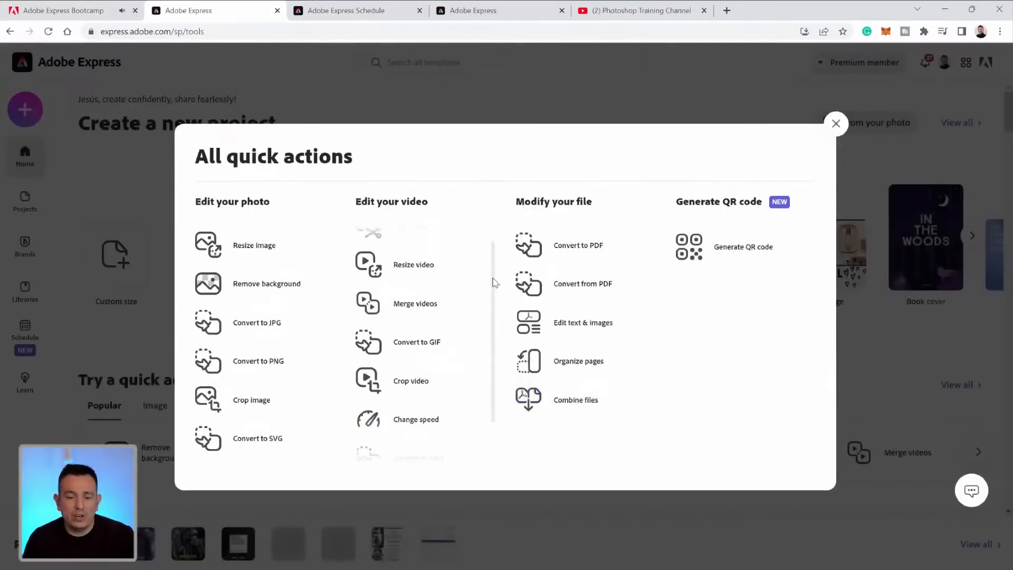
click(417, 342)
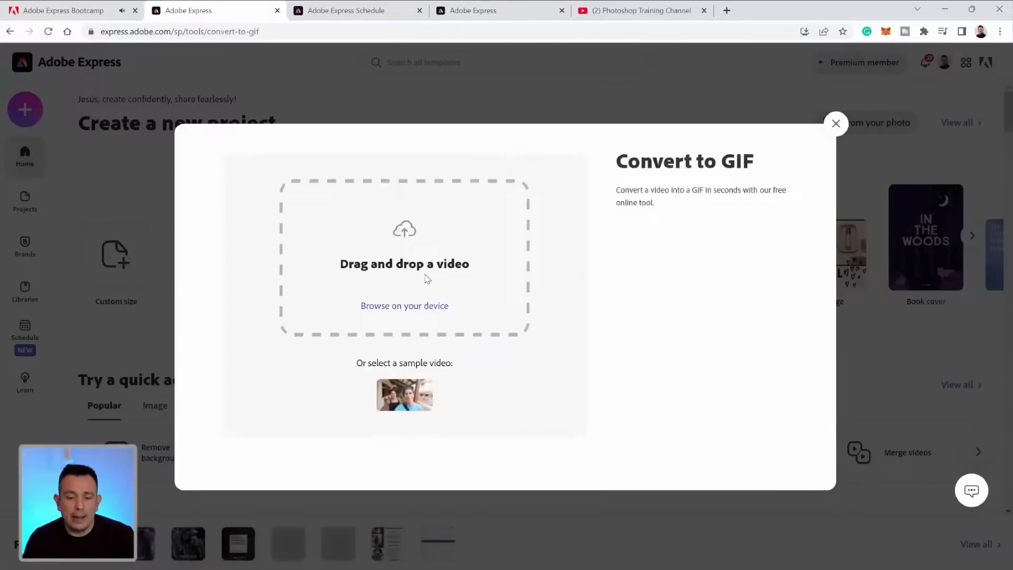
Upload the My project-1 video from the Desktop into the GIF converter.
click(405, 306)
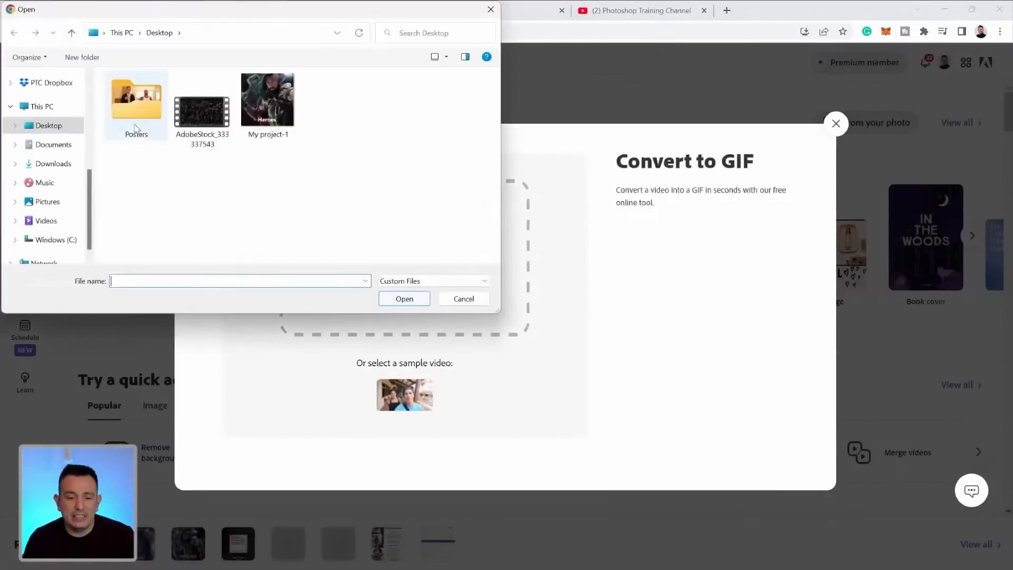
click(267, 100)
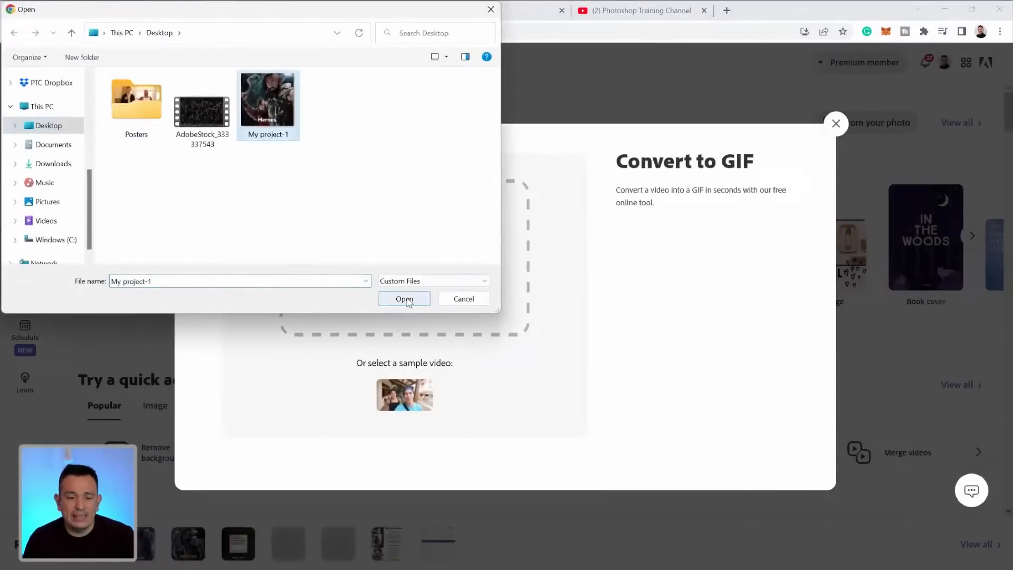
click(403, 299)
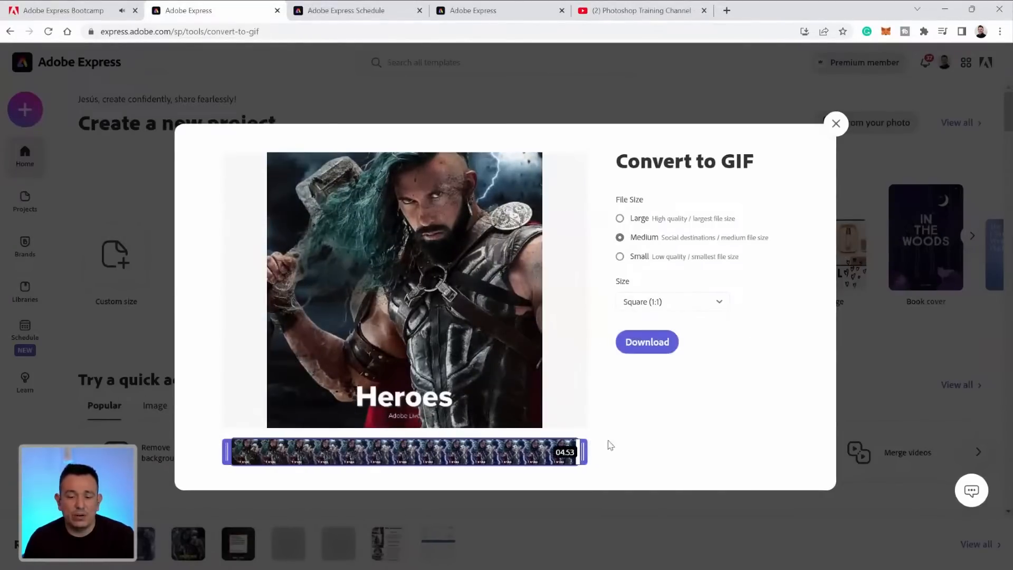
Set Medium file size with Square (1:1), preview the video, and download the GIF.
click(619, 218)
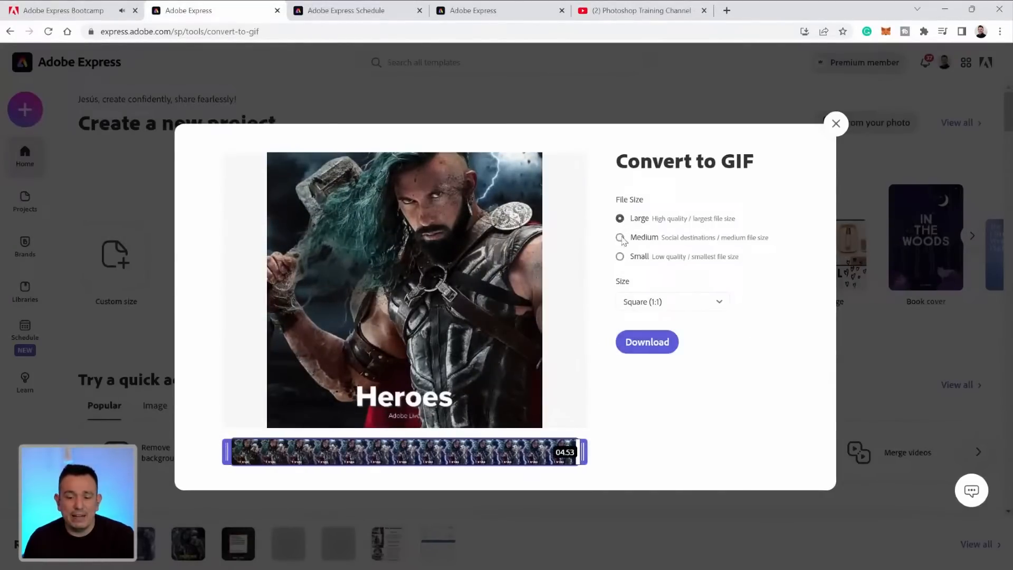
click(619, 237)
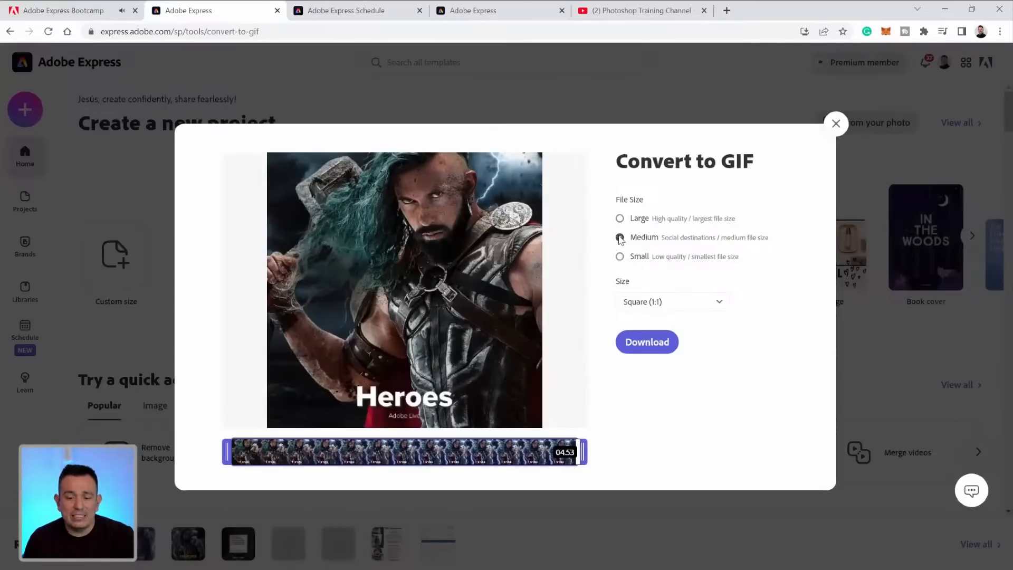
click(620, 237)
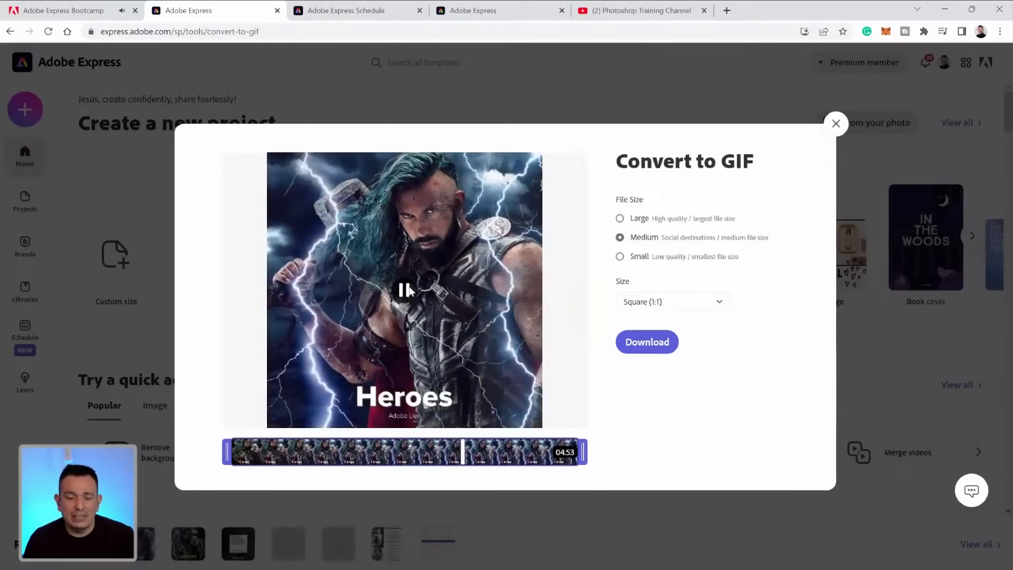
click(404, 290)
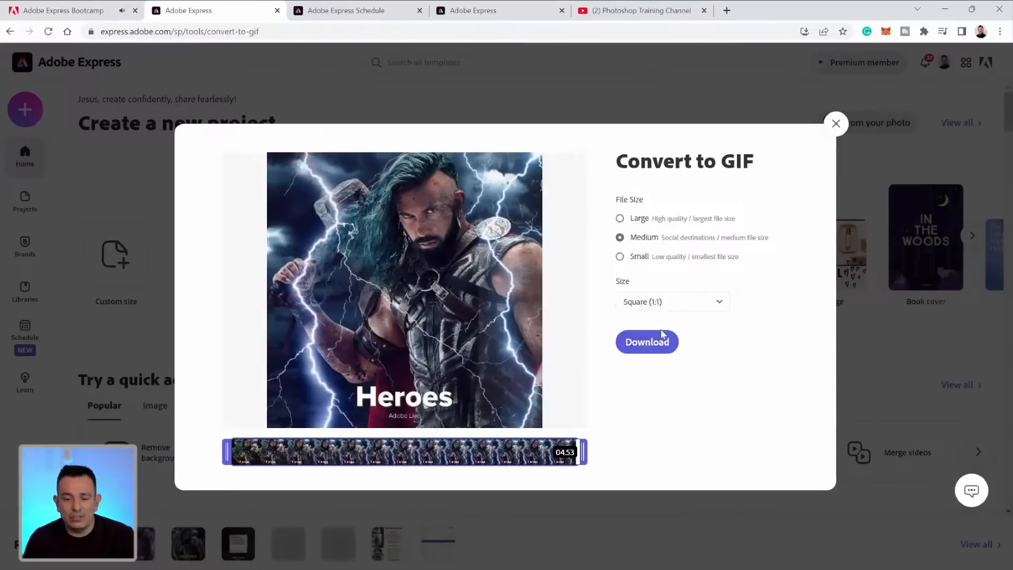
click(648, 342)
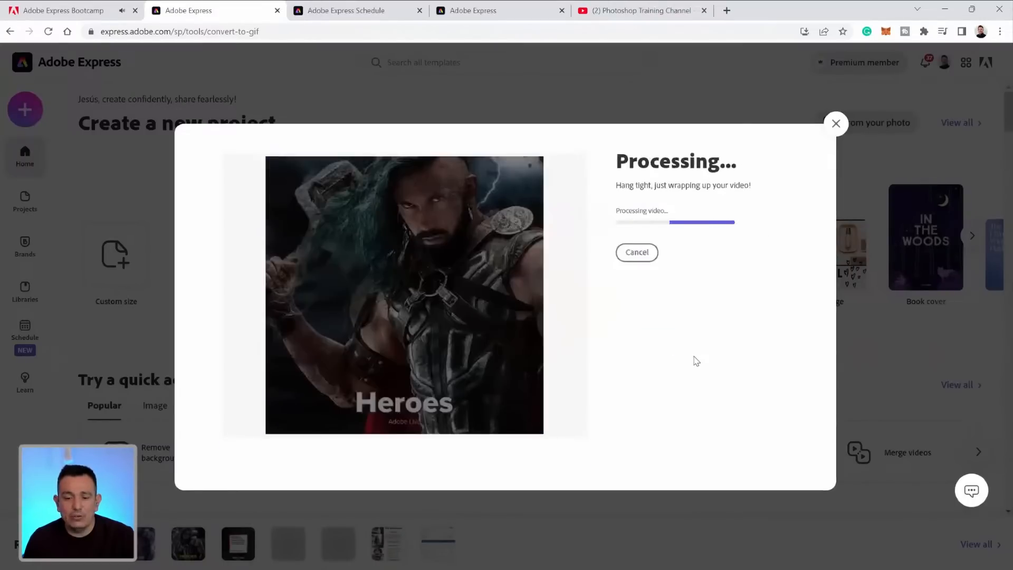